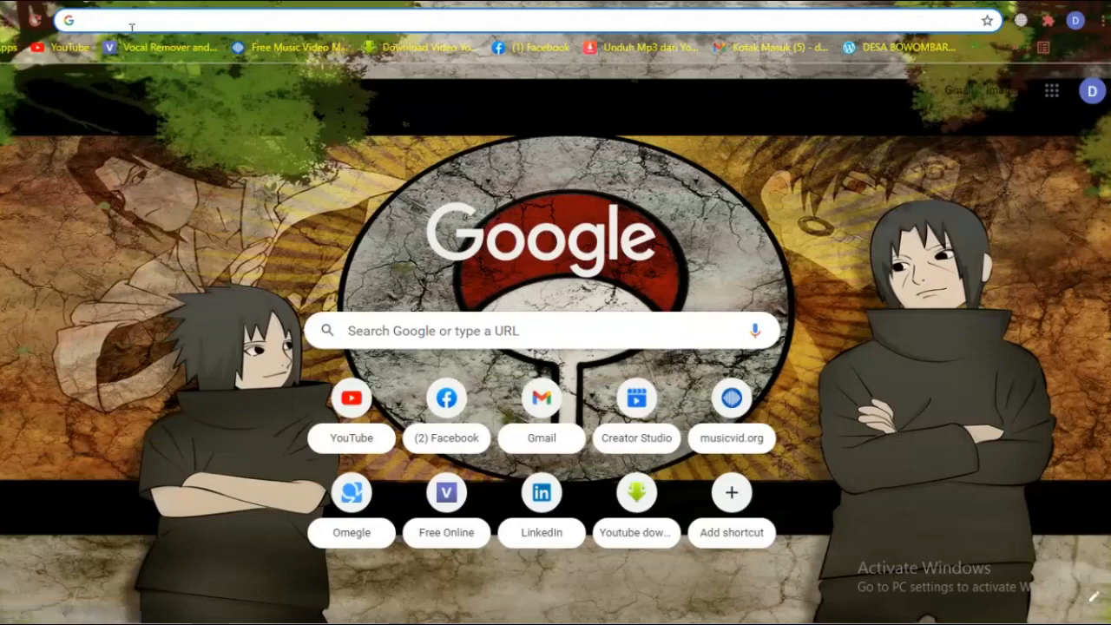
Step: Search Google for 'ome tv' and open the OmeTV Video Chat result
{"action": "type", "text": "ome tv"}
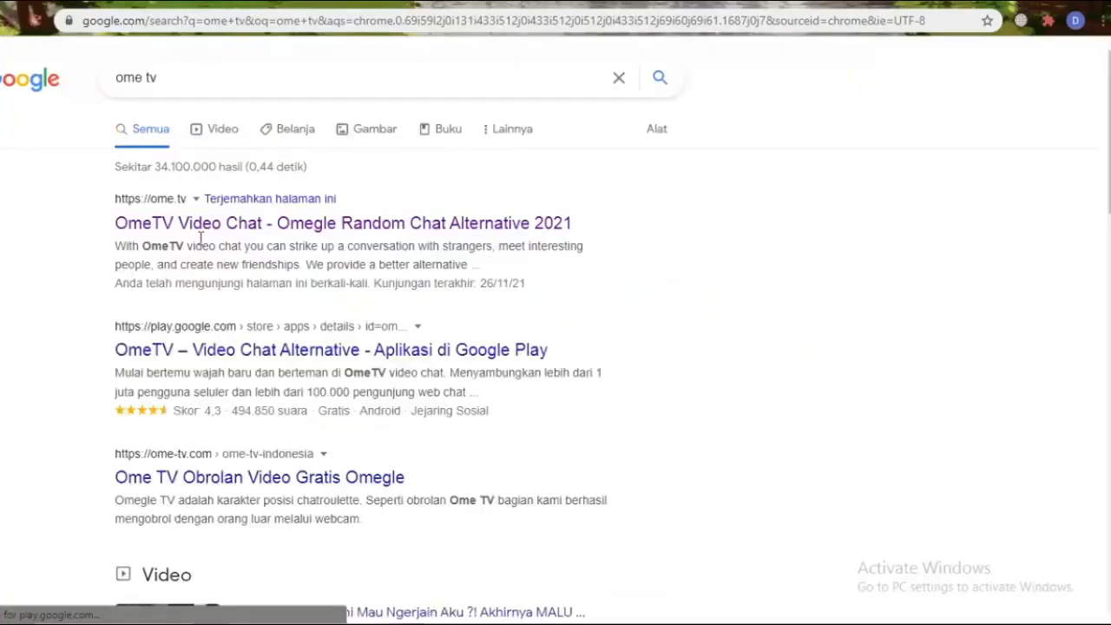
{"action": "left_click", "coordinate": [342, 222]}
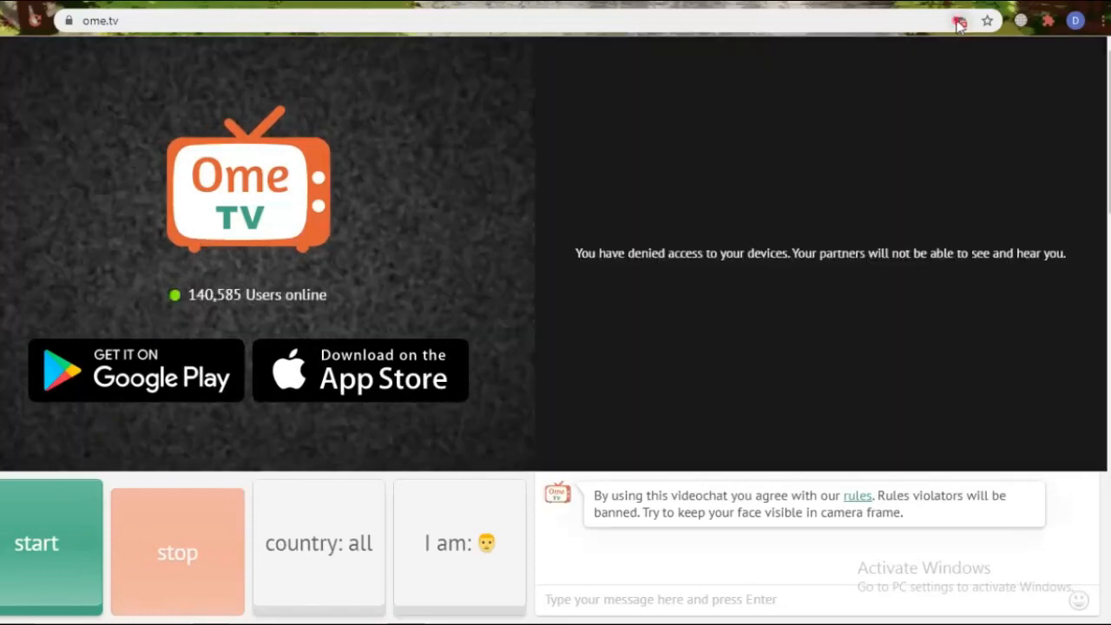
Step: Always allow ome.tv to use the camera and microphone, and verify the permission
{"action": "left_click", "coordinate": [959, 20]}
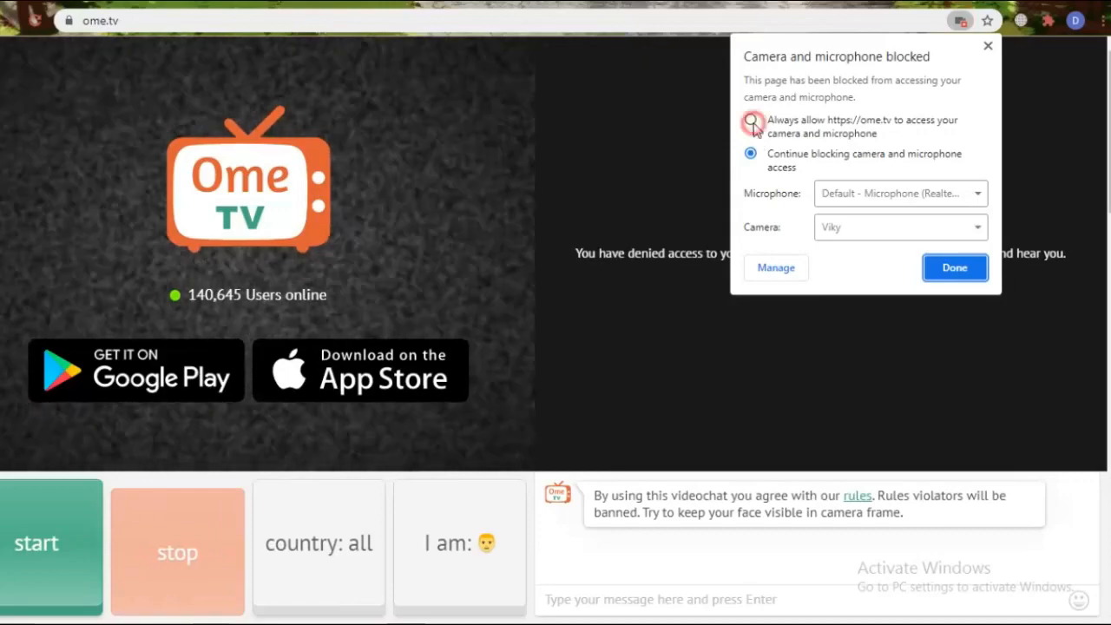
{"action": "left_click", "coordinate": [750, 122]}
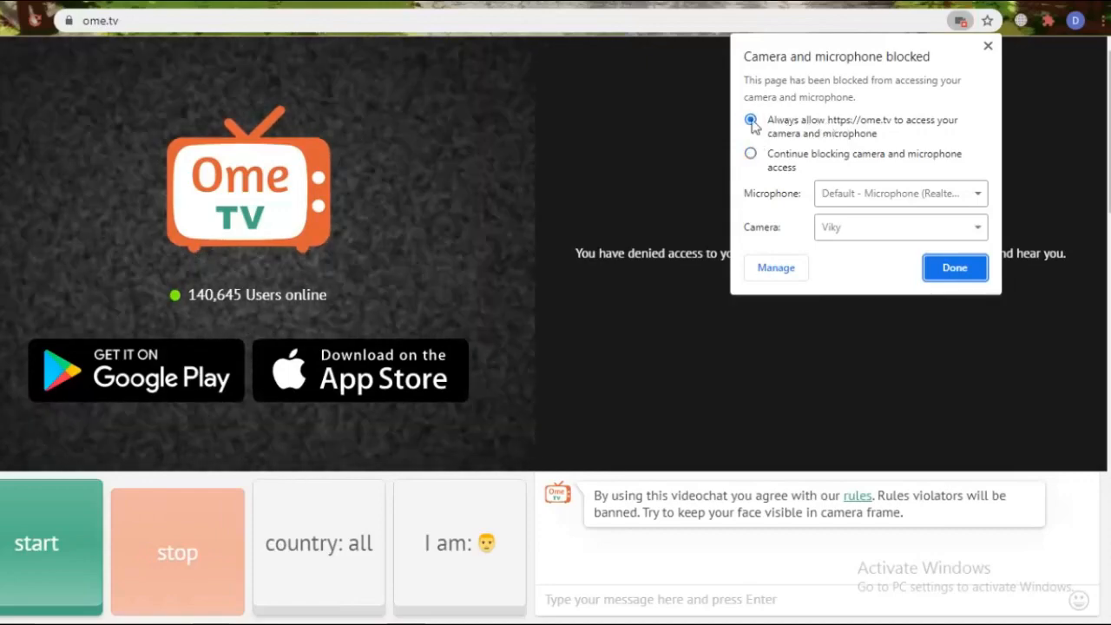
{"action": "left_click", "coordinate": [954, 268]}
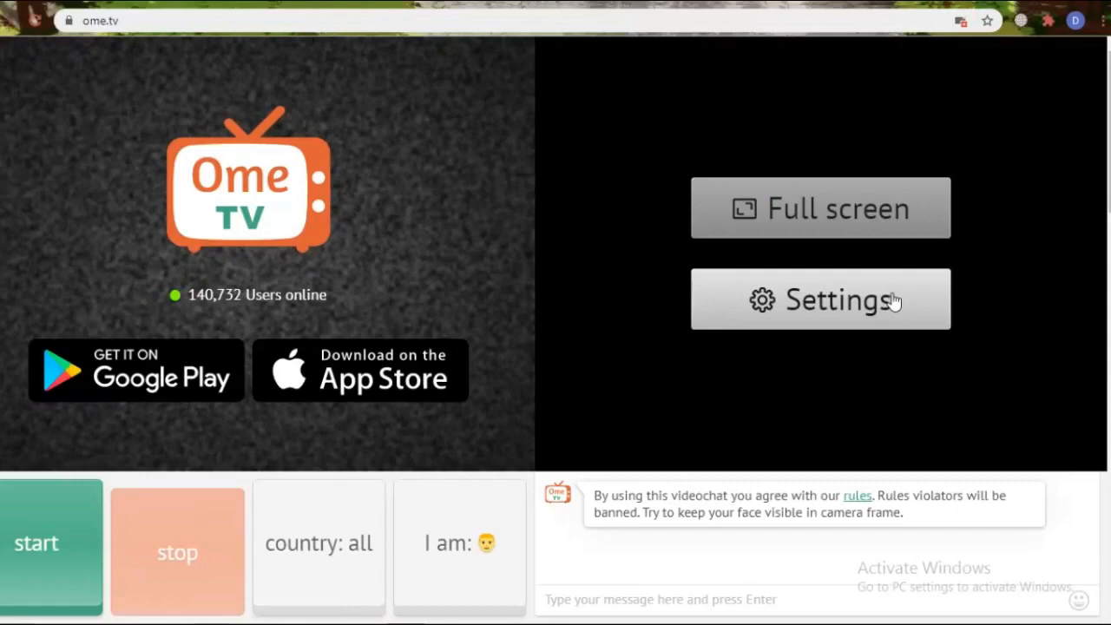
{"action": "left_click", "coordinate": [959, 20]}
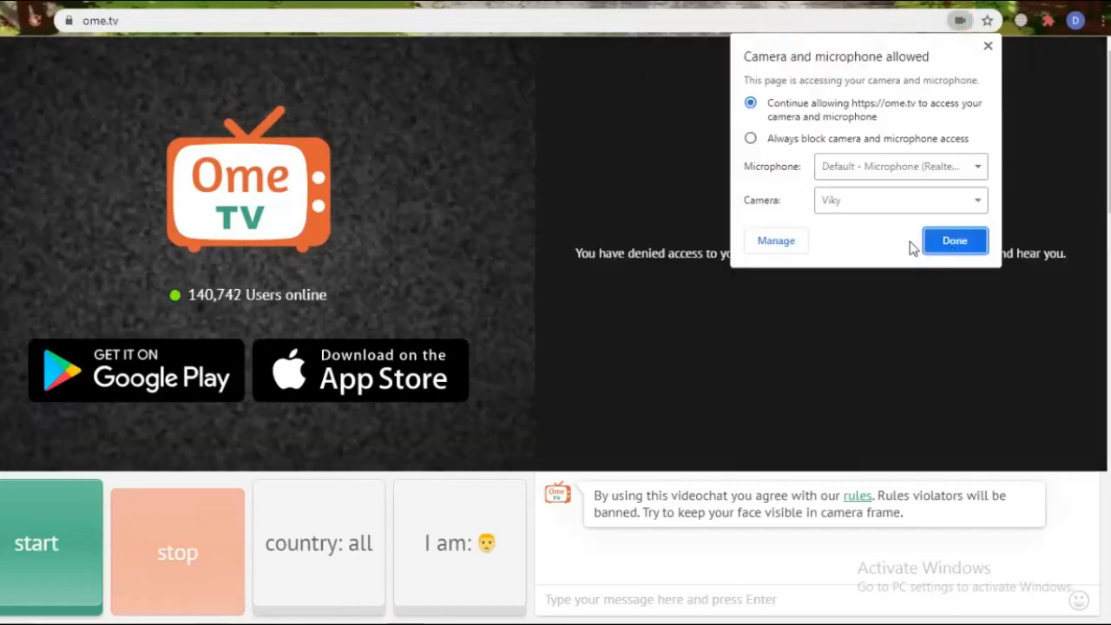
{"action": "left_click", "coordinate": [954, 240]}
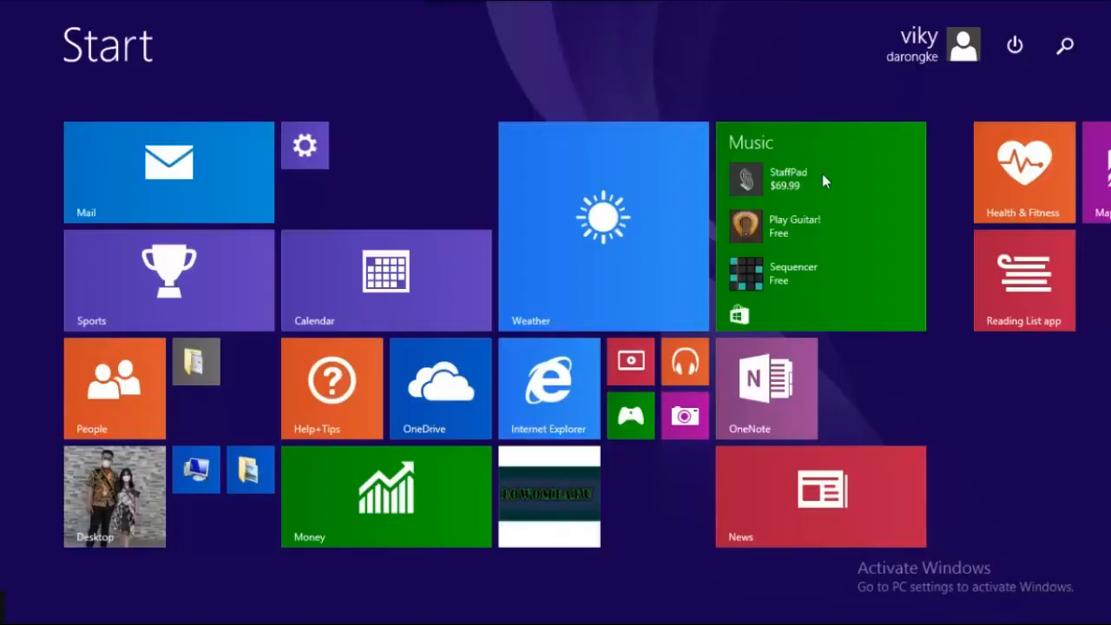
Step: Search 'device' in the Windows search charm and open Device Manager
{"action": "left_click", "coordinate": [1065, 45]}
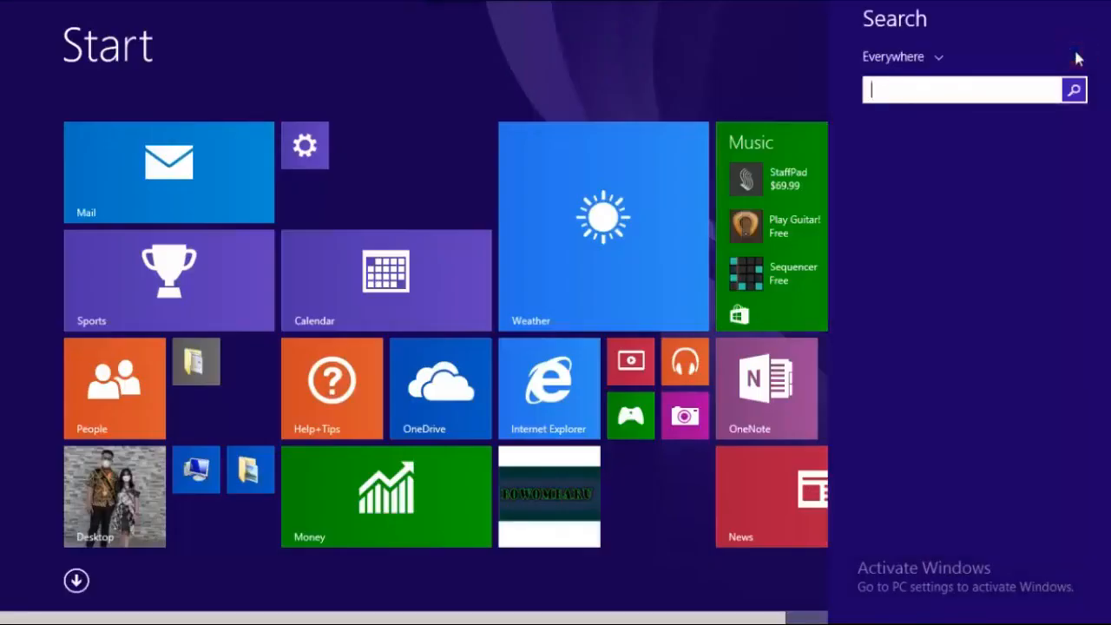
{"action": "type", "text": "devi"}
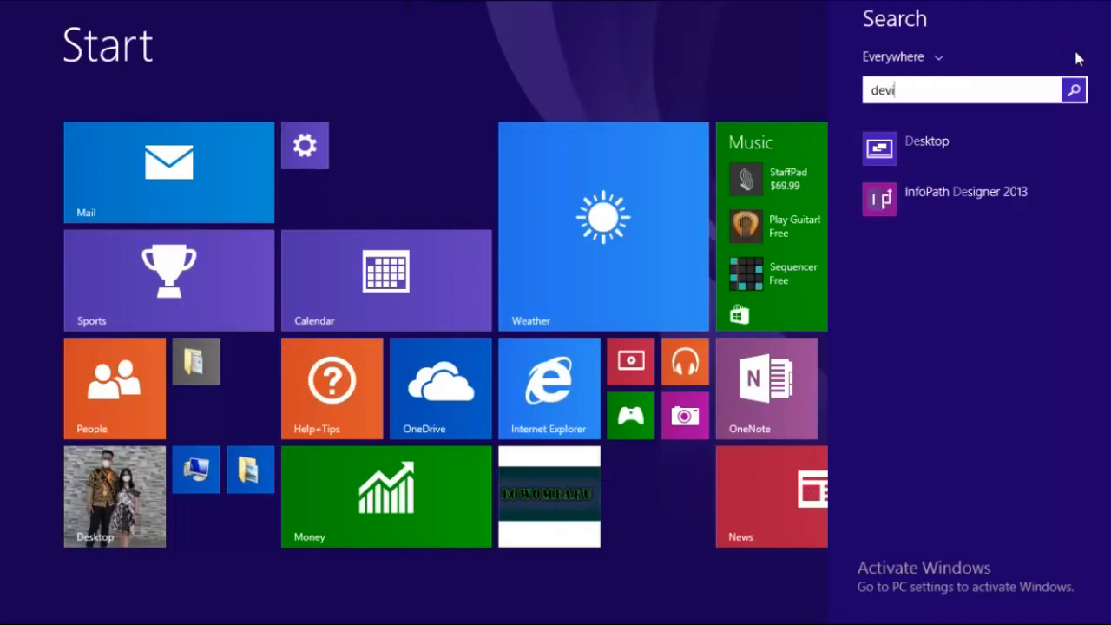
{"action": "type", "text": "ce"}
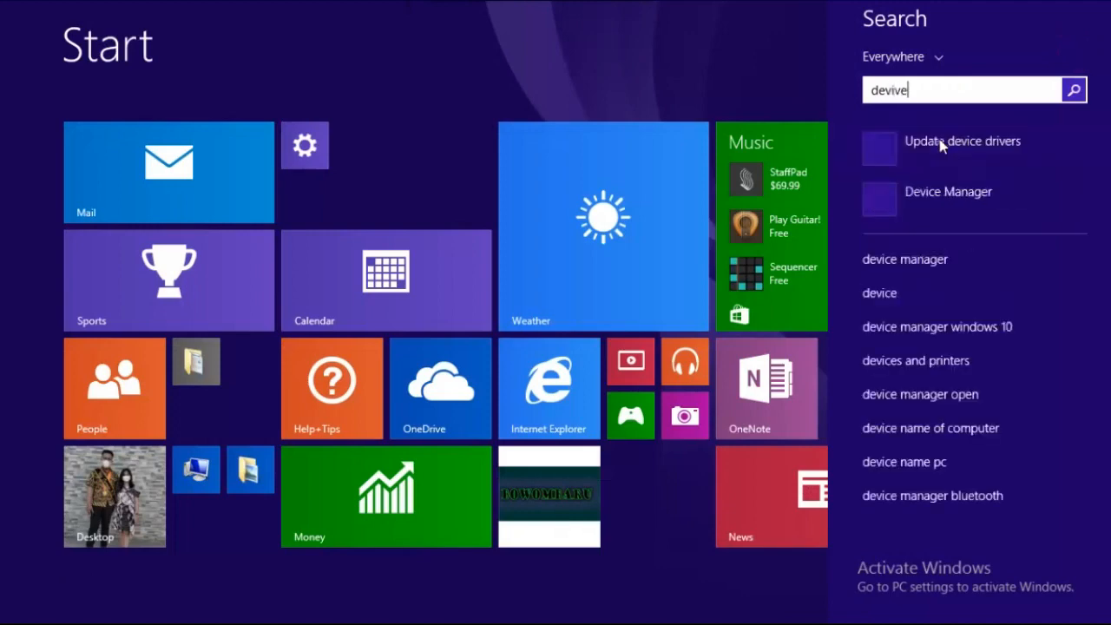
{"action": "left_click", "coordinate": [948, 192]}
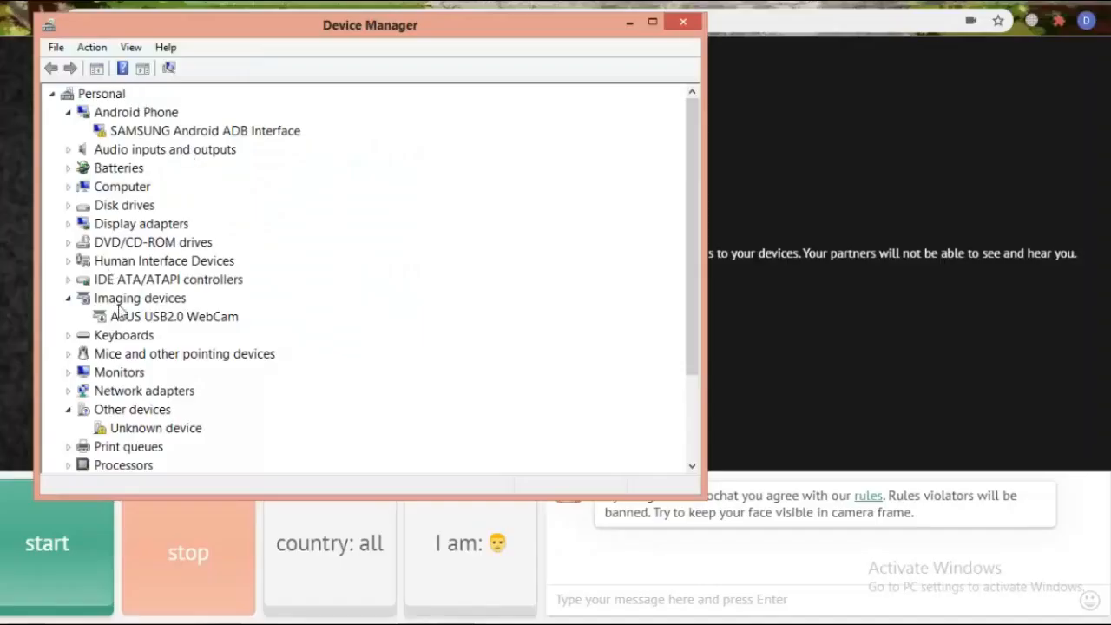
Step: Enable the ASUS USB2.0 WebCam under Imaging devices and return to Chrome
{"action": "left_click", "coordinate": [140, 298]}
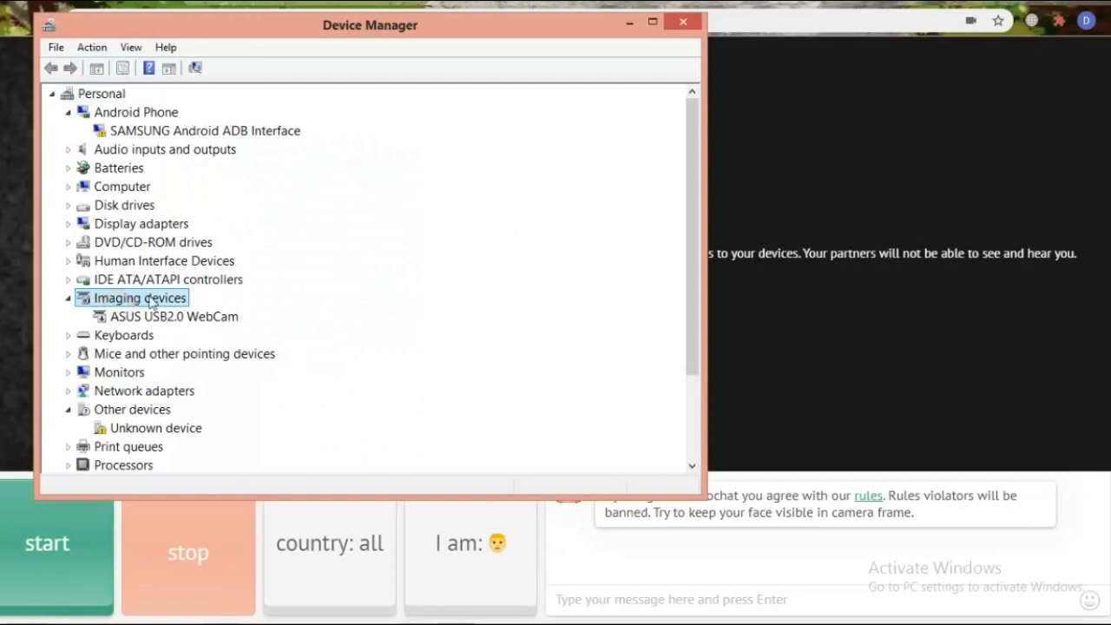
{"action": "mouse_move", "coordinate": [135, 311]}
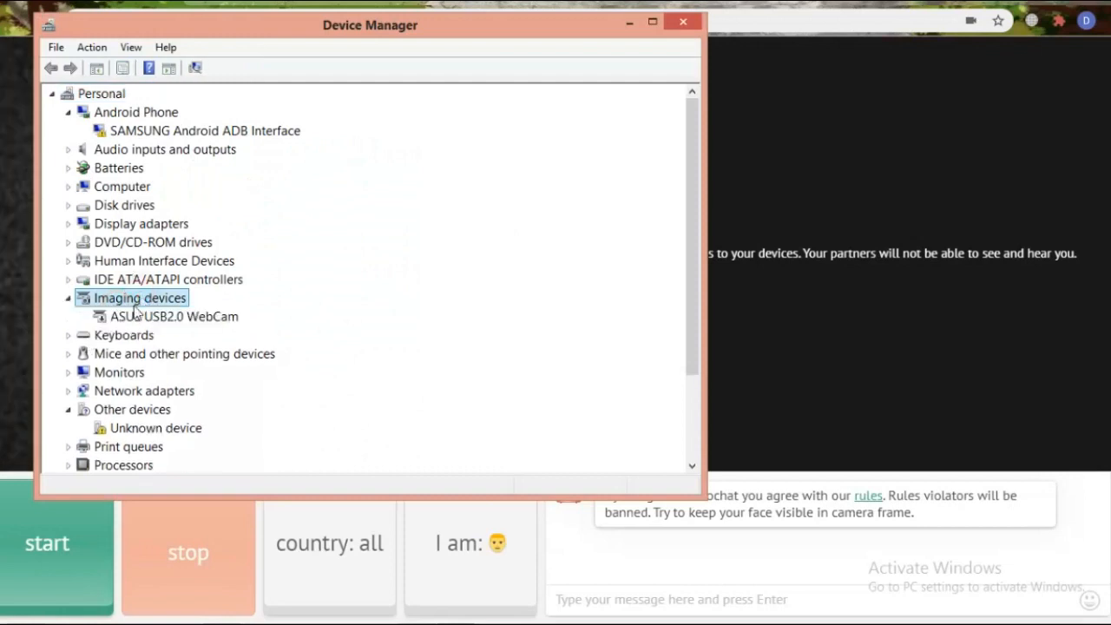
{"action": "double_click", "coordinate": [174, 316]}
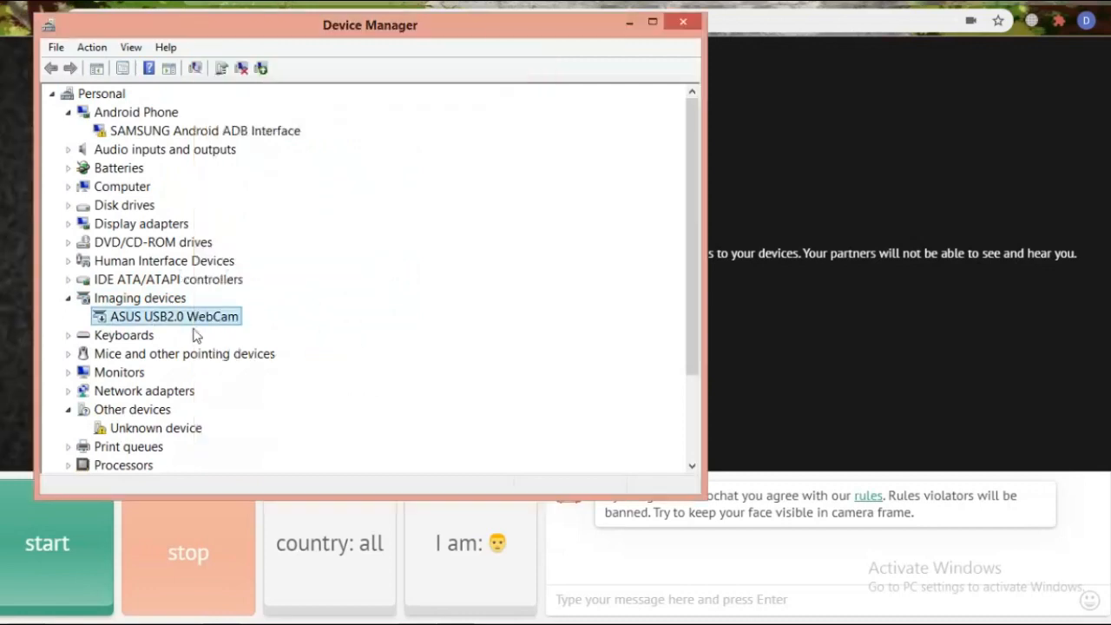
{"action": "mouse_move", "coordinate": [178, 321]}
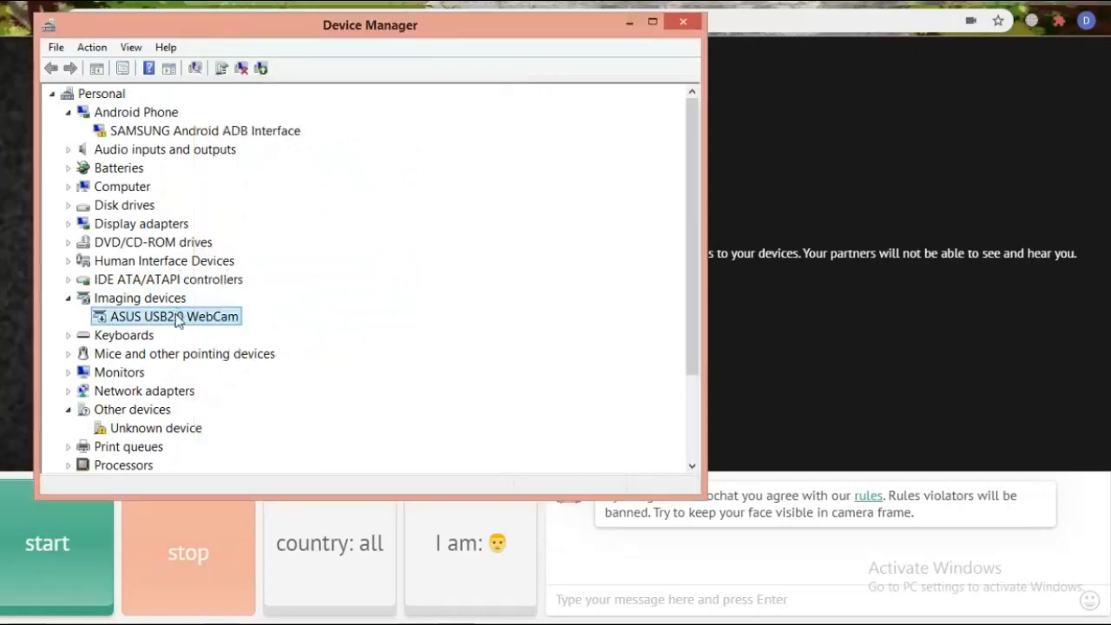
{"action": "right_click", "coordinate": [173, 315]}
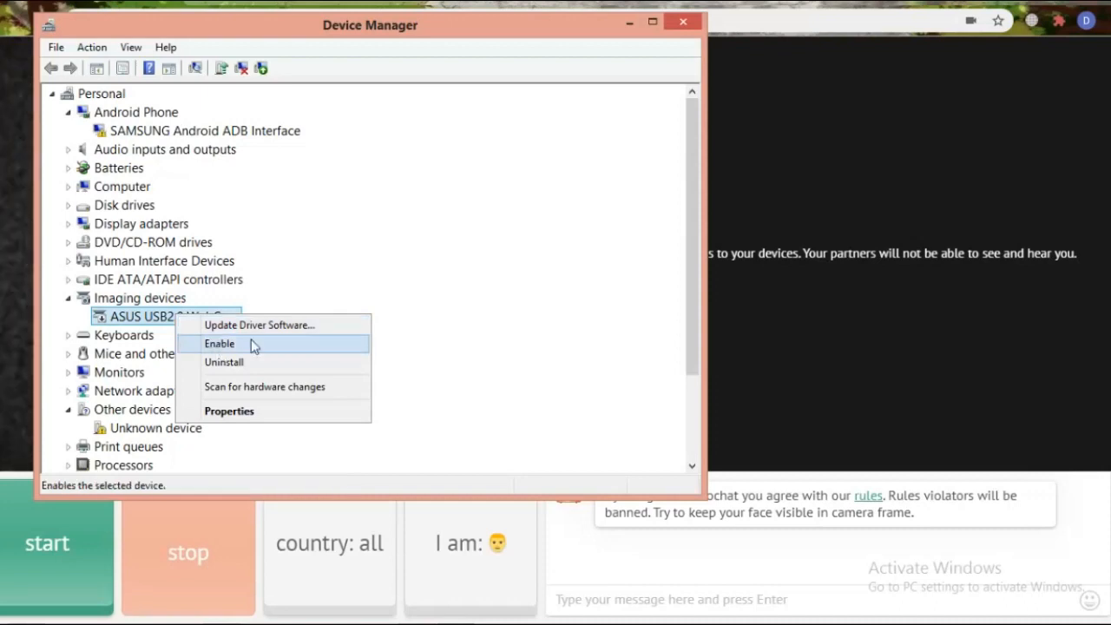
{"action": "left_click", "coordinate": [220, 343]}
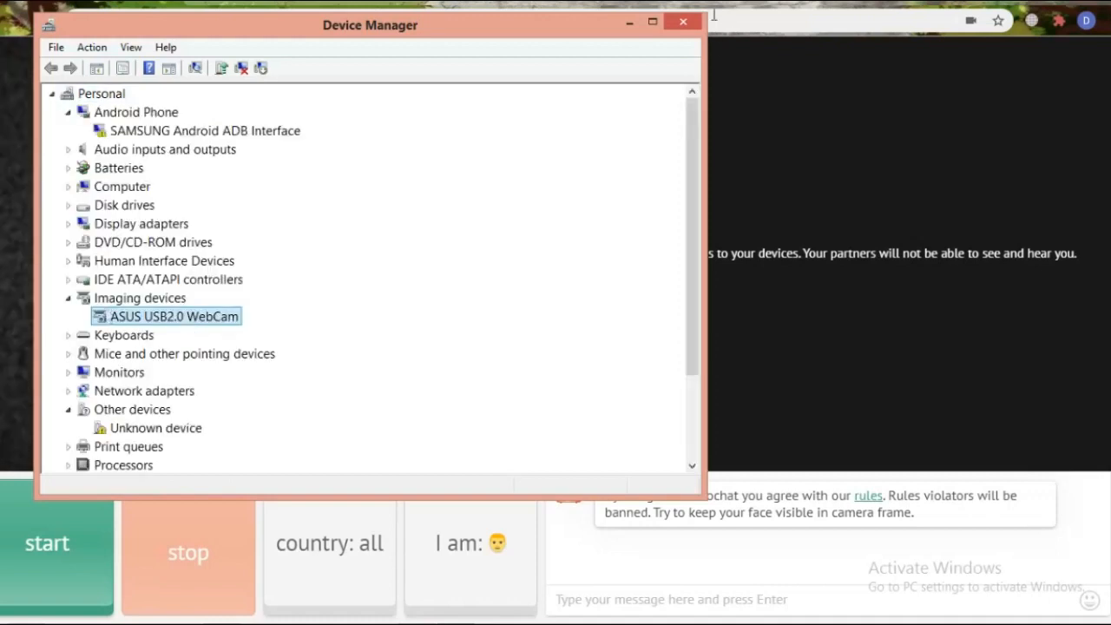
{"action": "left_click", "coordinate": [682, 22]}
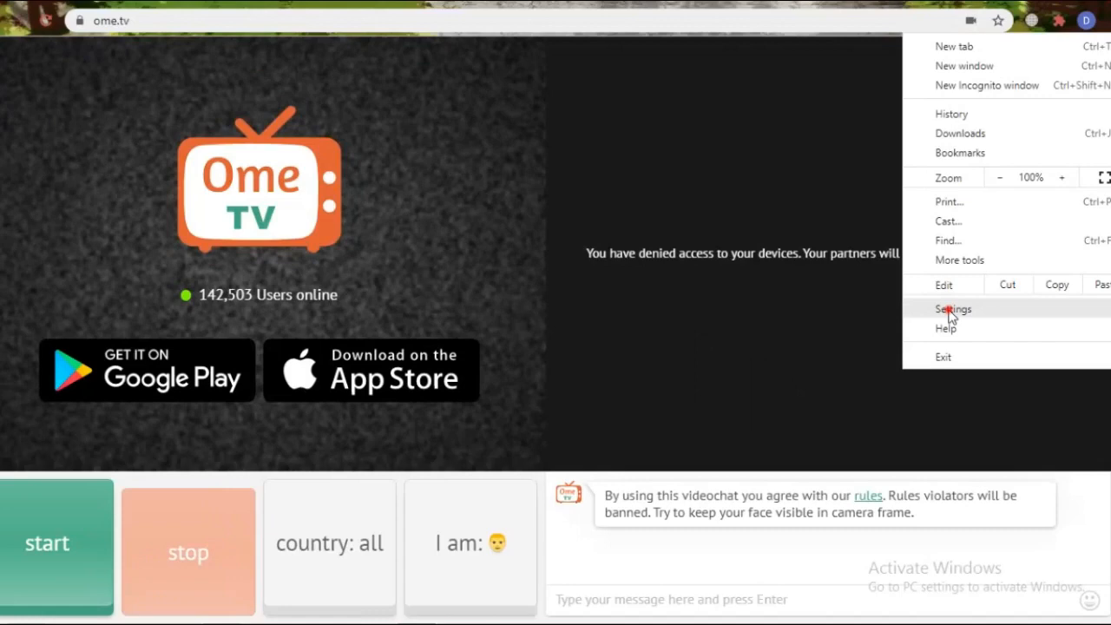
Step: Navigate Chrome Settings > Privacy and security > Site Settings to the Camera permissions
{"action": "left_click", "coordinate": [952, 309]}
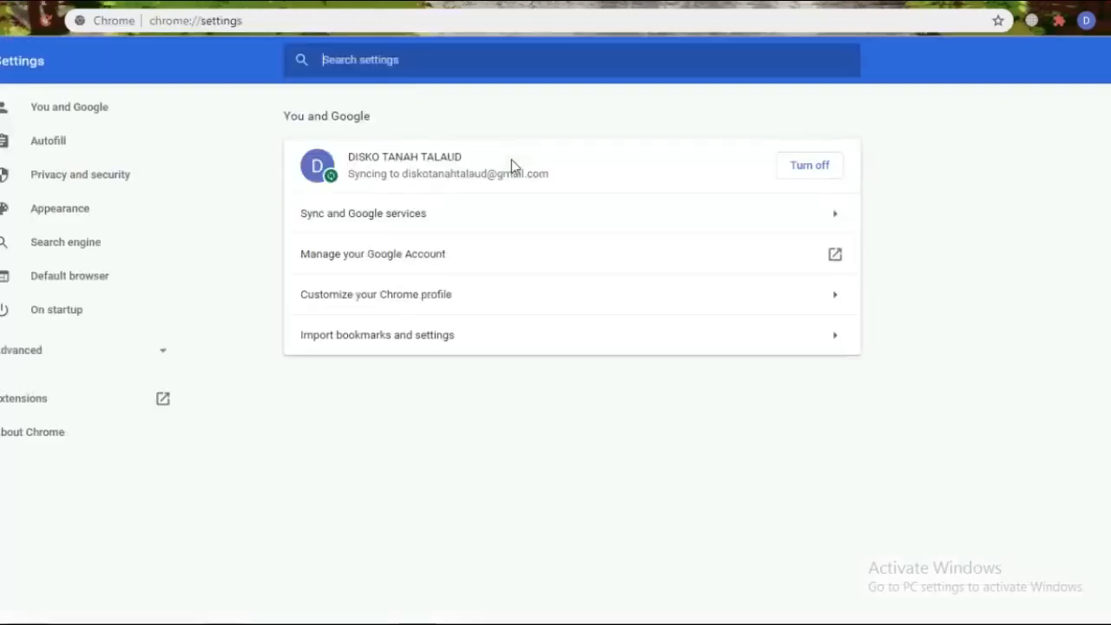
{"action": "mouse_move", "coordinate": [104, 174]}
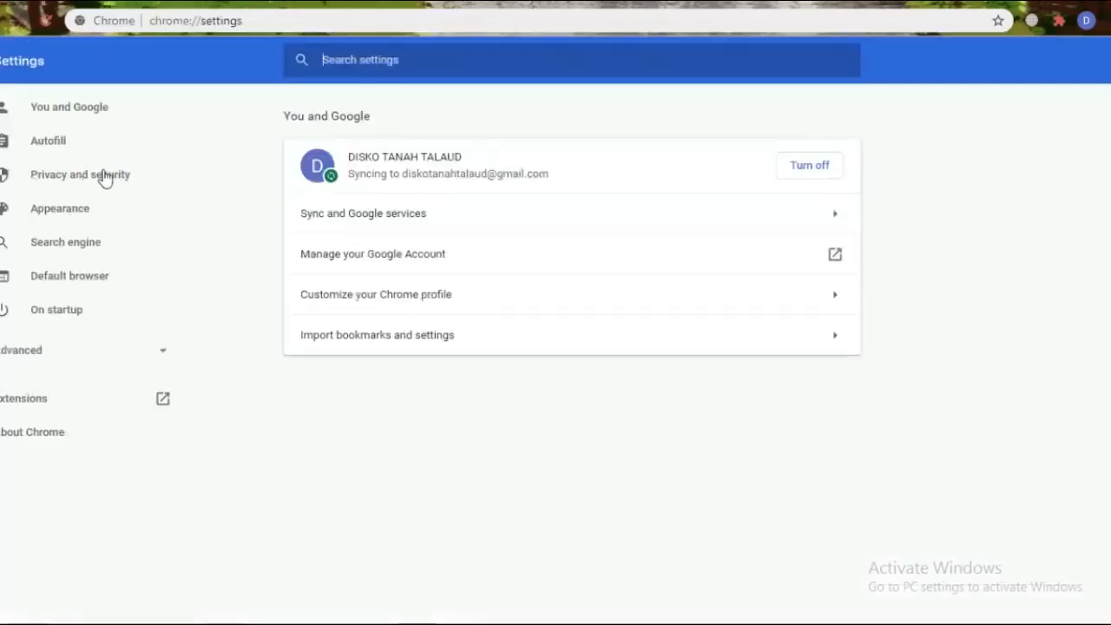
{"action": "left_click", "coordinate": [79, 174]}
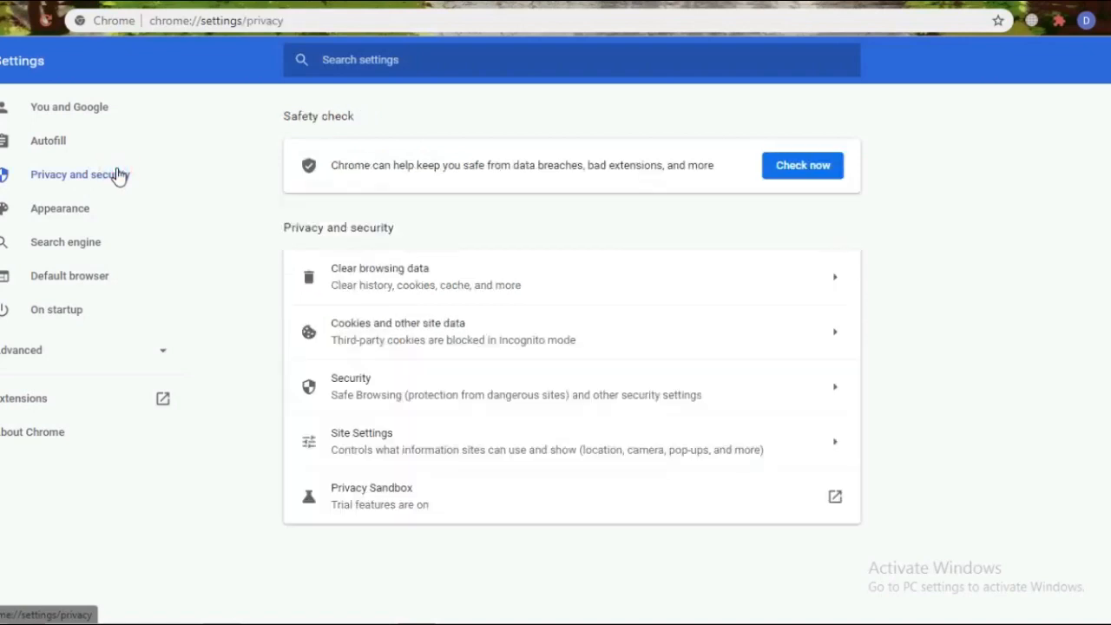
{"action": "mouse_move", "coordinate": [361, 441]}
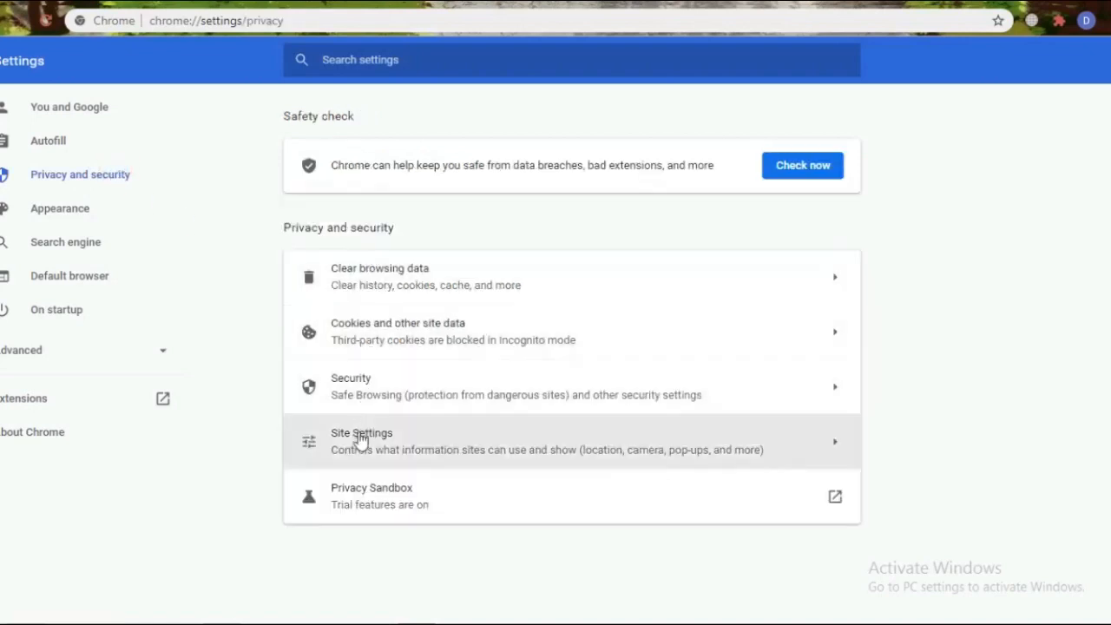
{"action": "left_click", "coordinate": [382, 434]}
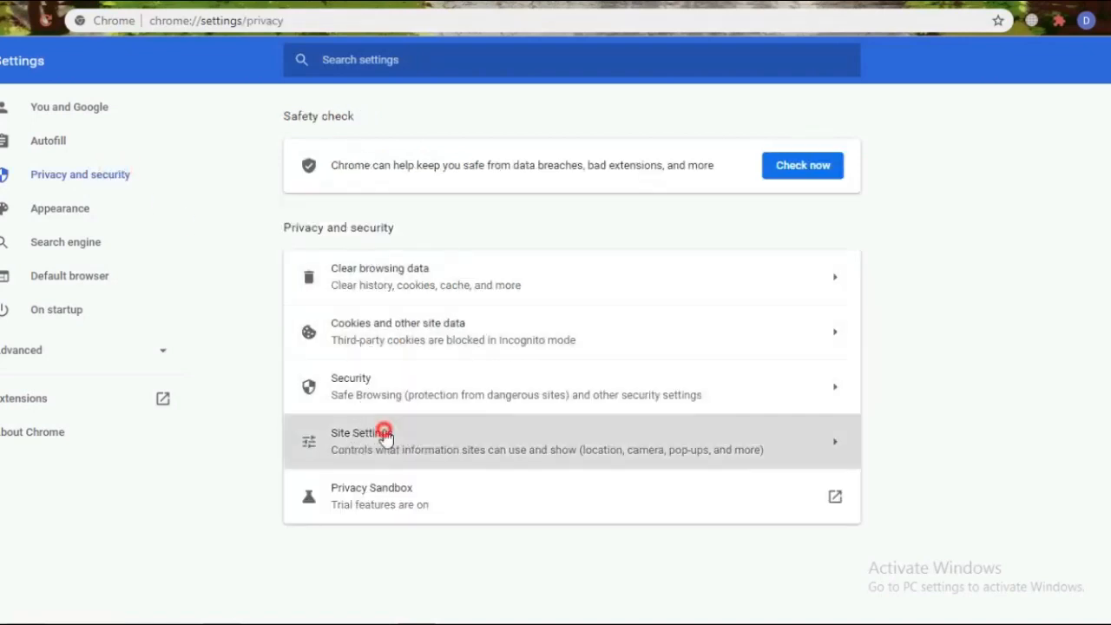
{"action": "left_click", "coordinate": [363, 432]}
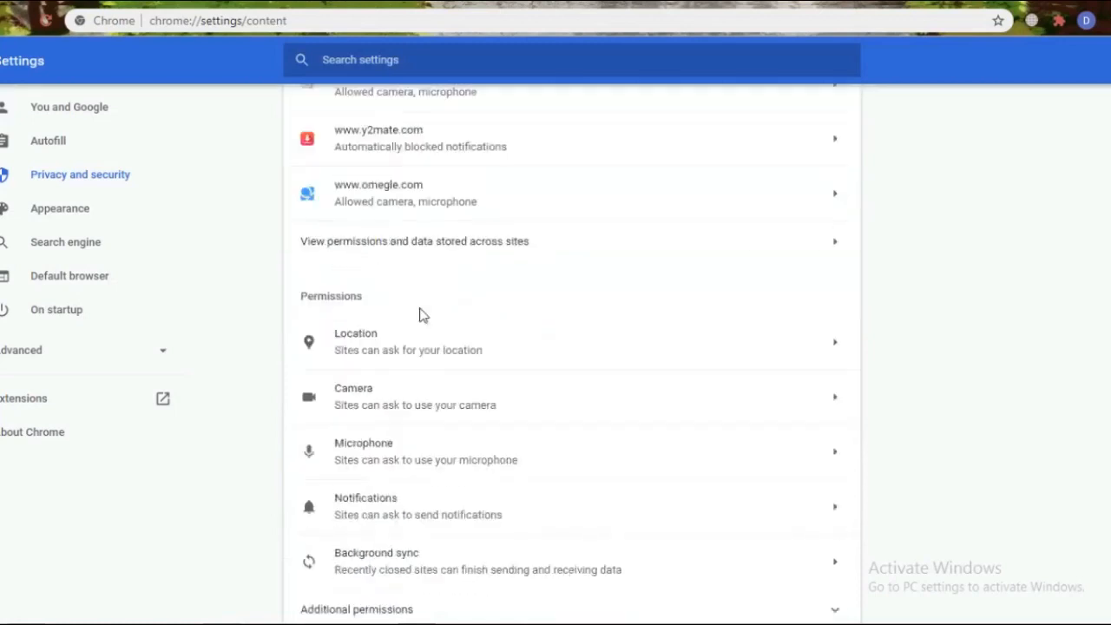
{"action": "scroll", "scroll_direction": "down", "scroll_amount": 3}
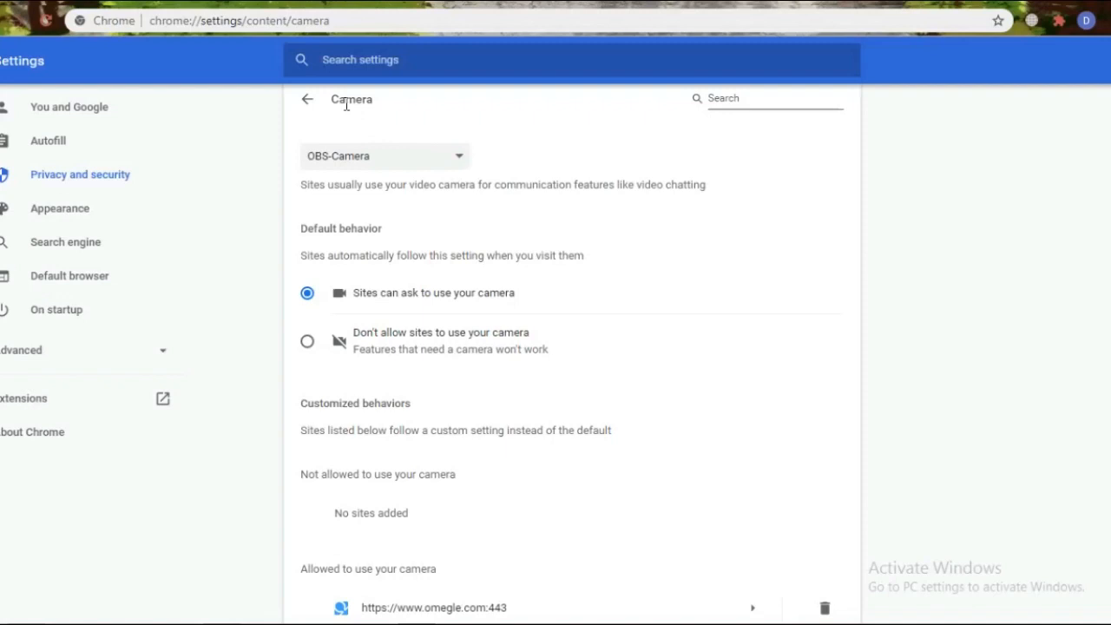
Step: Select ASUS USB2.0 WebCam as Chrome's camera device
{"action": "double_click", "coordinate": [351, 100]}
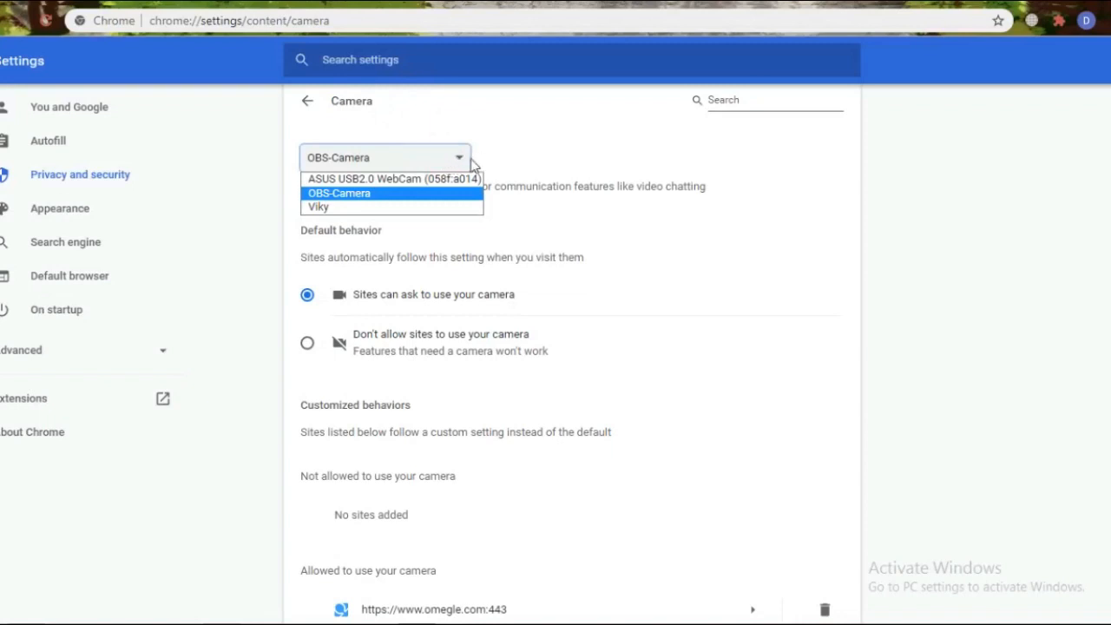
{"action": "mouse_move", "coordinate": [393, 179]}
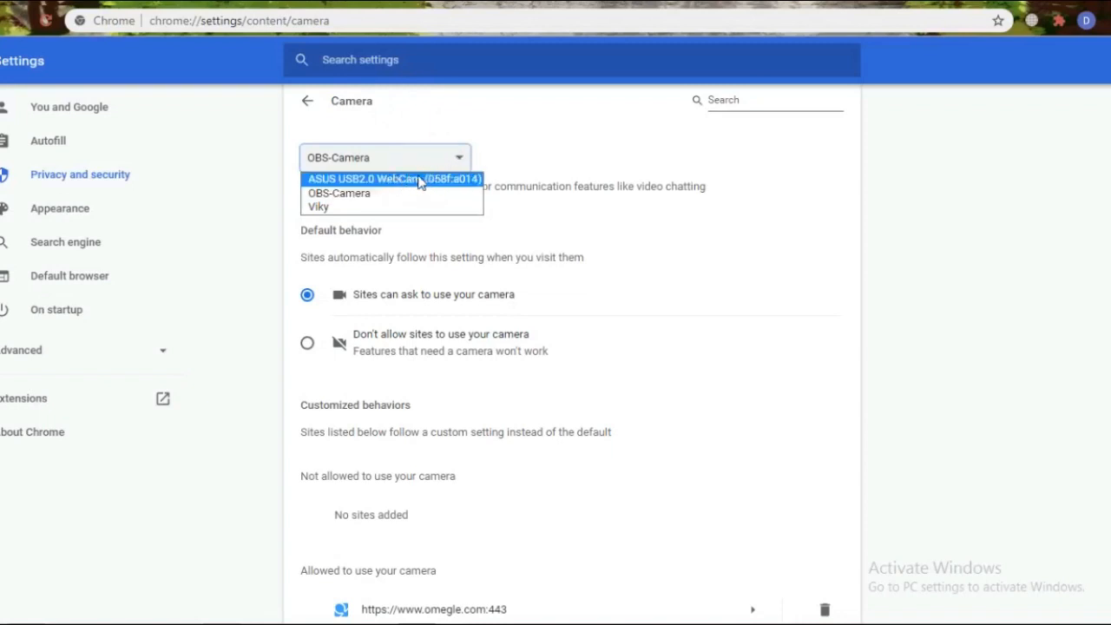
{"action": "mouse_move", "coordinate": [398, 186]}
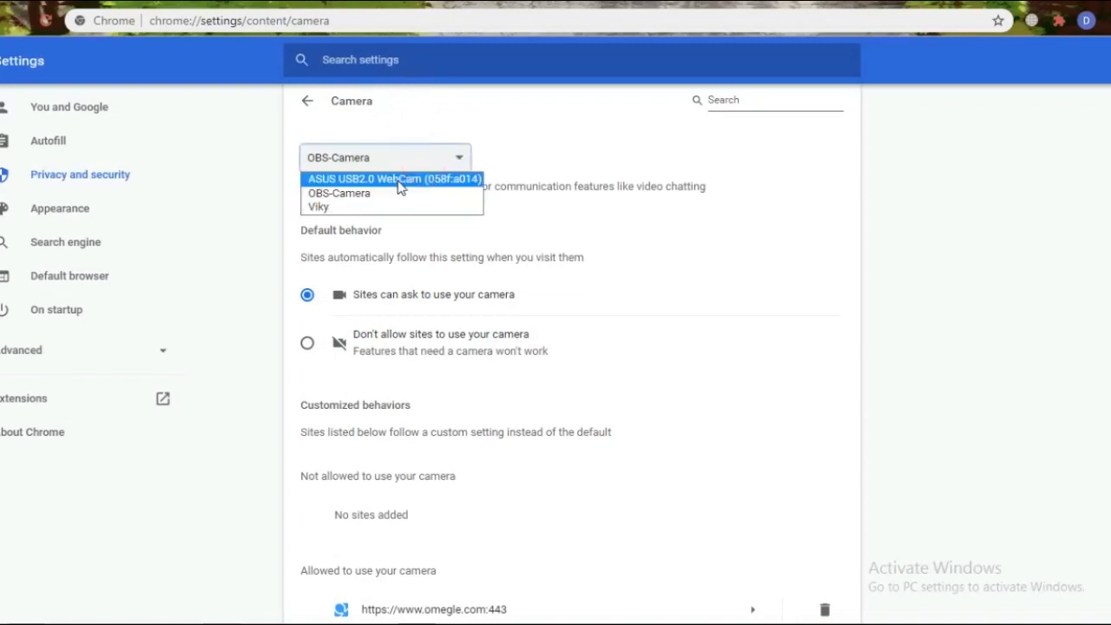
{"action": "left_click", "coordinate": [394, 179]}
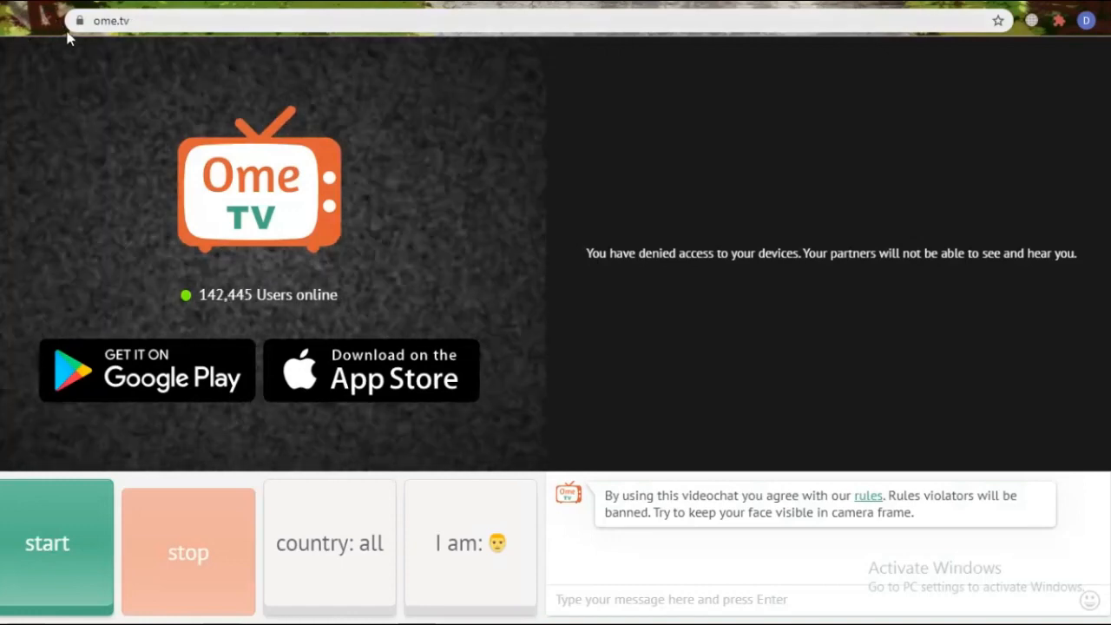
Step: Reload the ome.tv page so the newly selected webcam feed appears
{"action": "left_click", "coordinate": [56, 543]}
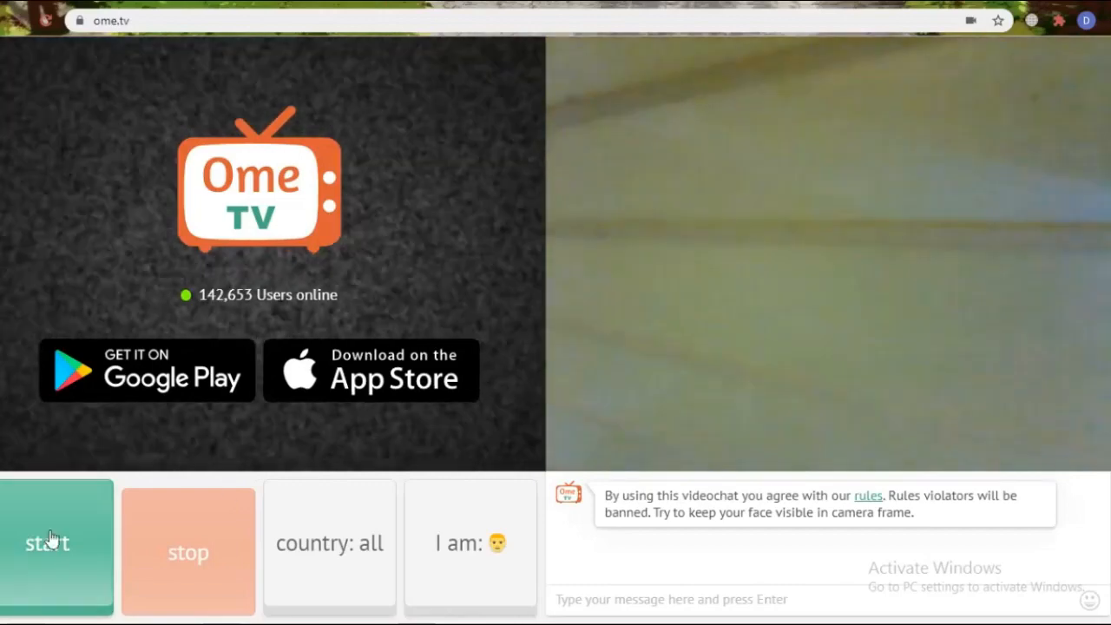
Step: Start a random OmeTV chat and skip ahead through four new strangers
{"action": "left_click", "coordinate": [56, 543]}
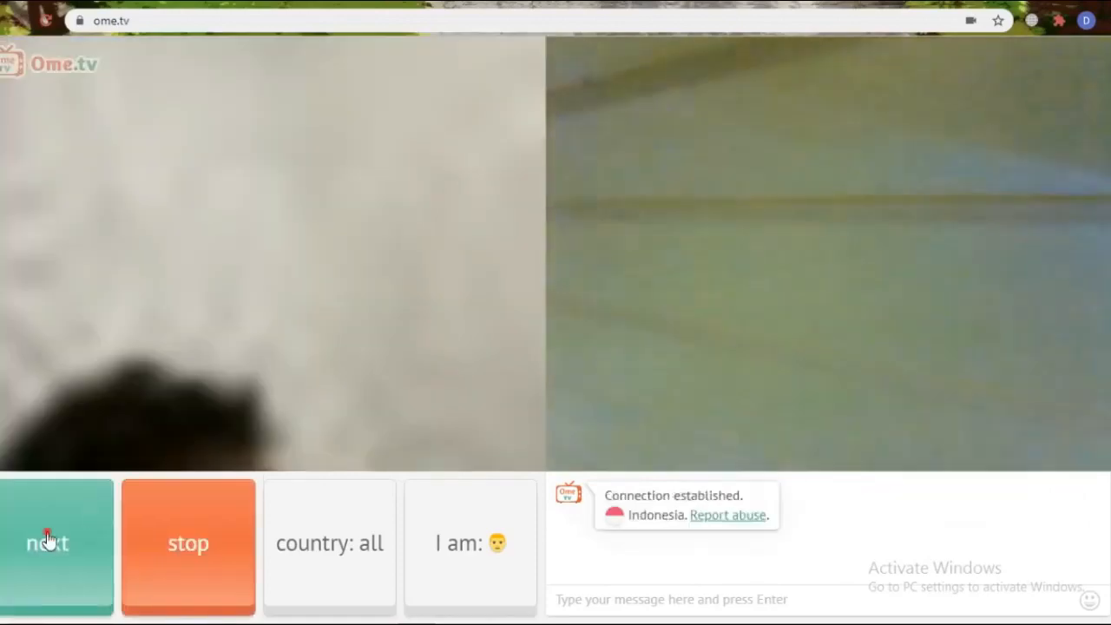
{"action": "left_click", "coordinate": [56, 542]}
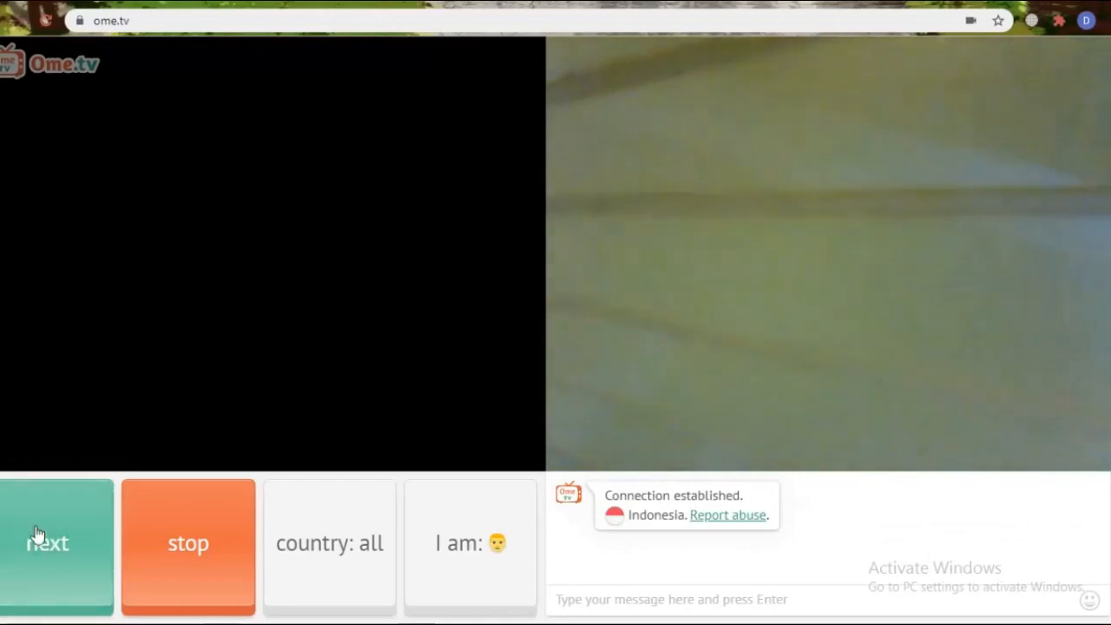
{"action": "left_click", "coordinate": [48, 542]}
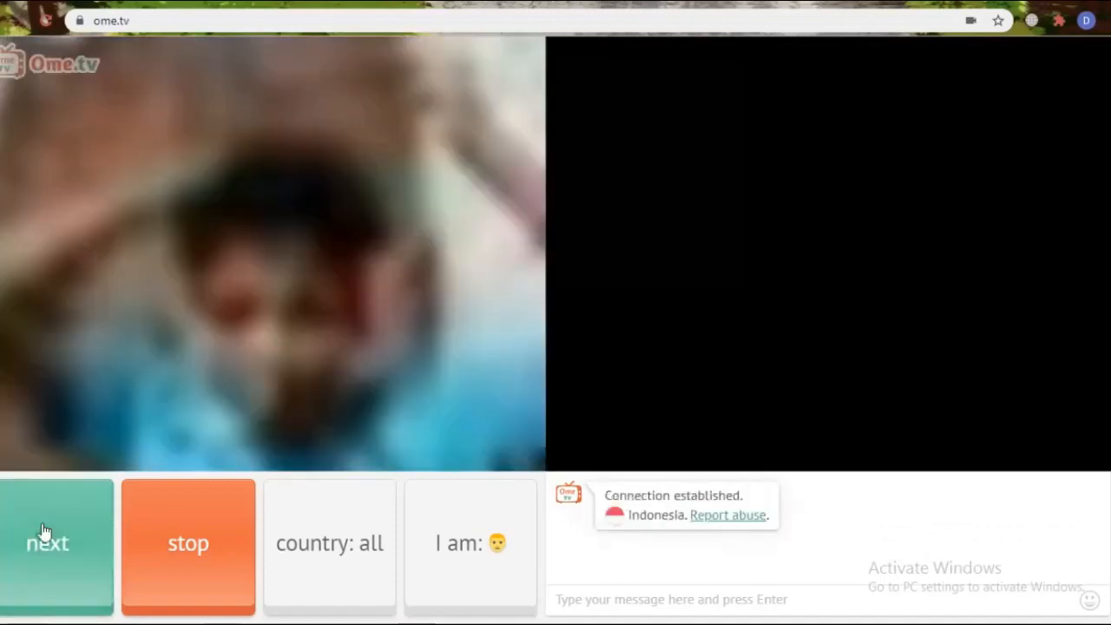
{"action": "left_click", "coordinate": [48, 542]}
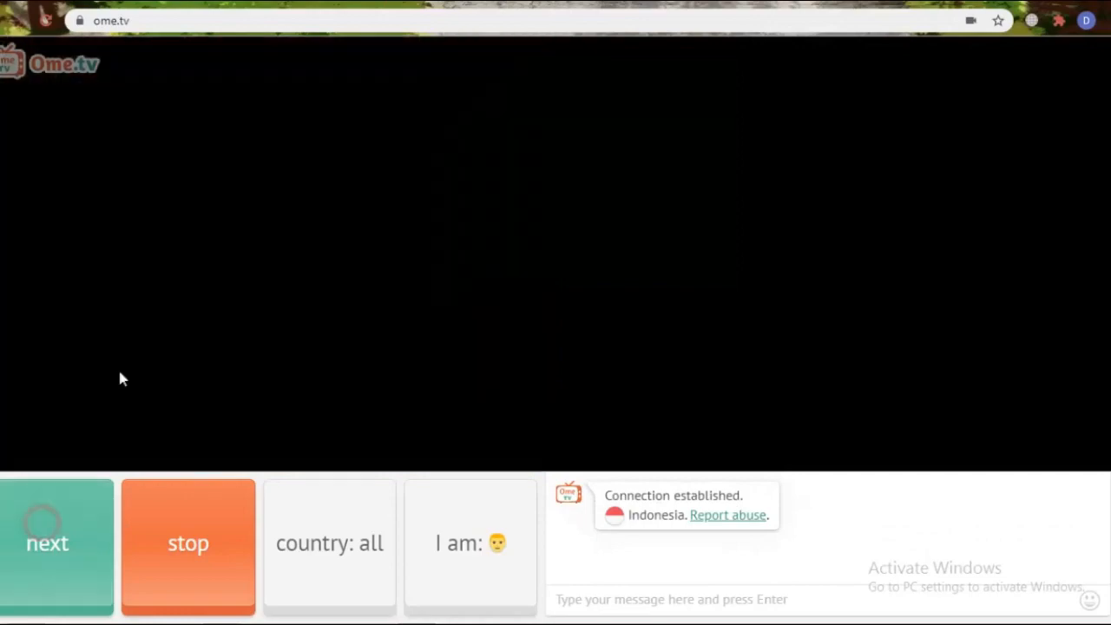
{"action": "left_click", "coordinate": [48, 543]}
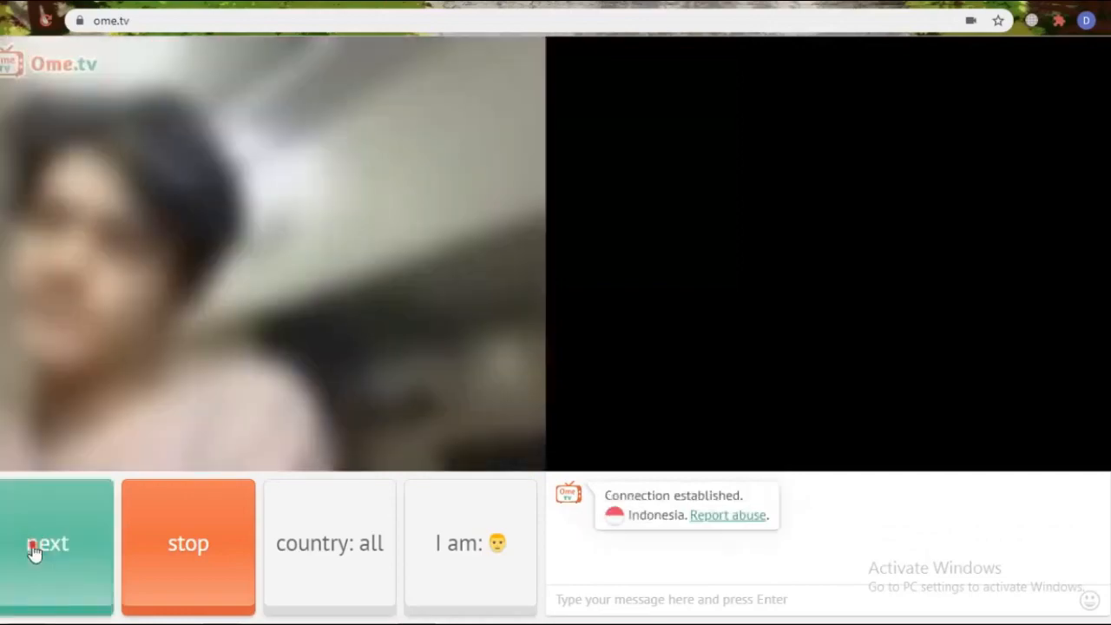